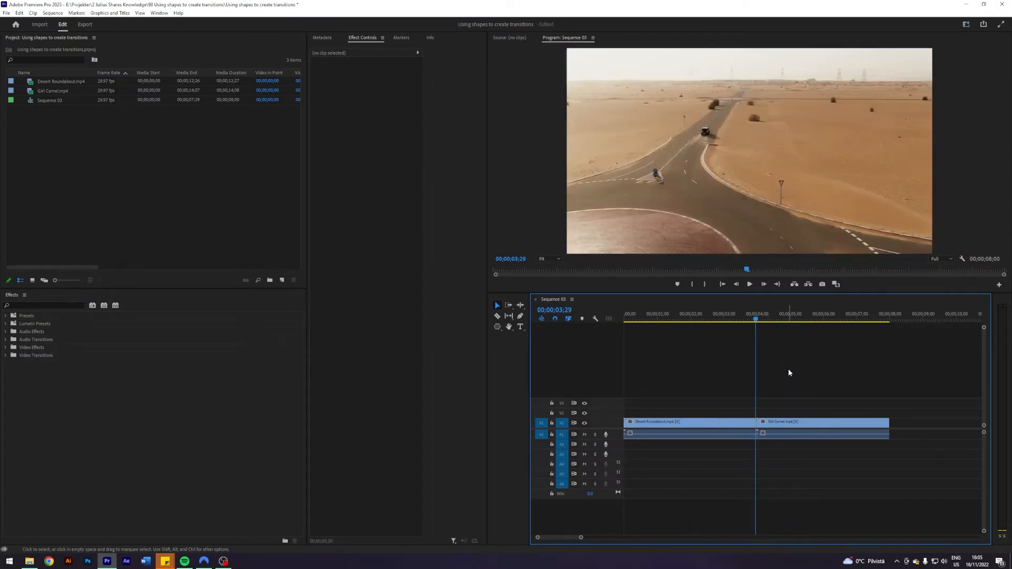
- Show the Essential Graphics panel from the Window menu
{"action": "left_click", "coordinate": [161, 12]}
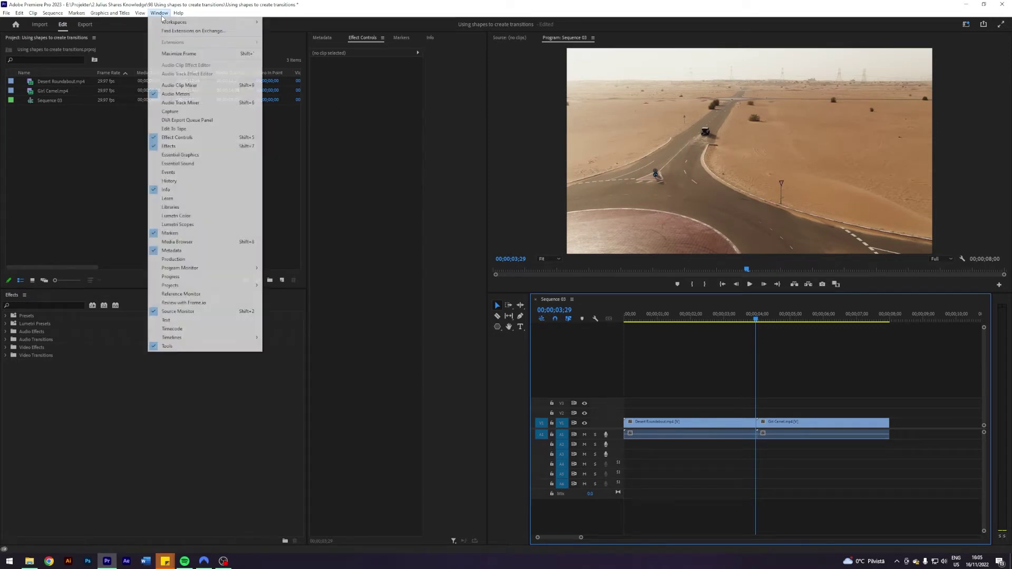
{"action": "left_click", "coordinate": [383, 113]}
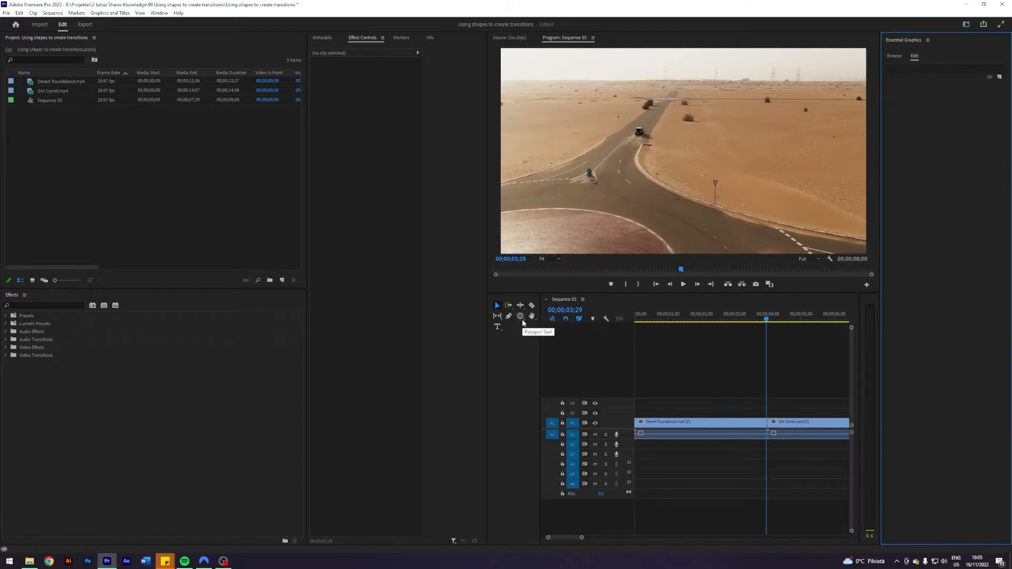
- Draw a large black rectangle over the desert footage with the Rectangle Tool
{"action": "left_click", "coordinate": [520, 316]}
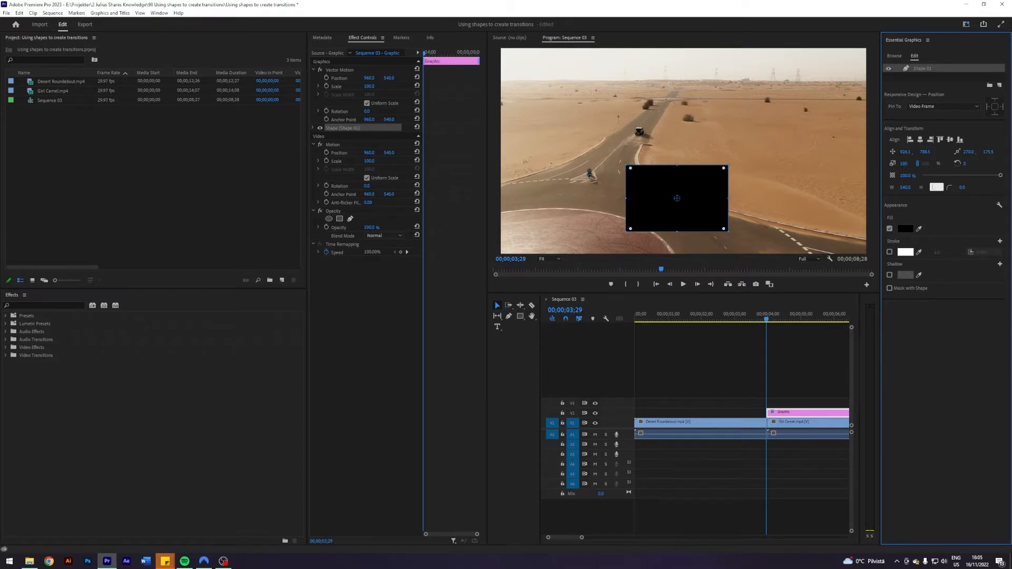
{"action": "left_click", "coordinate": [935, 187]}
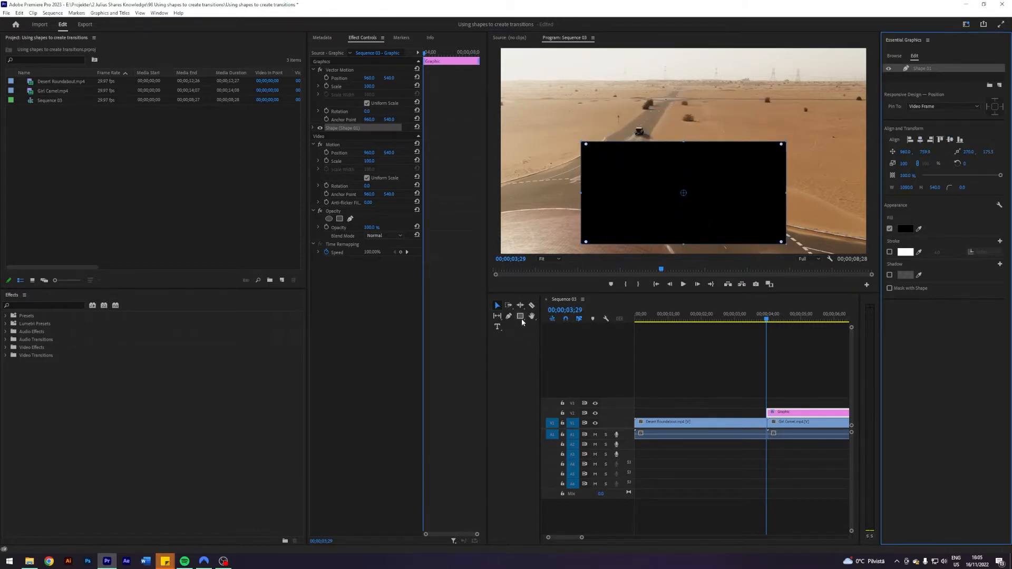
{"action": "left_click", "coordinate": [519, 316]}
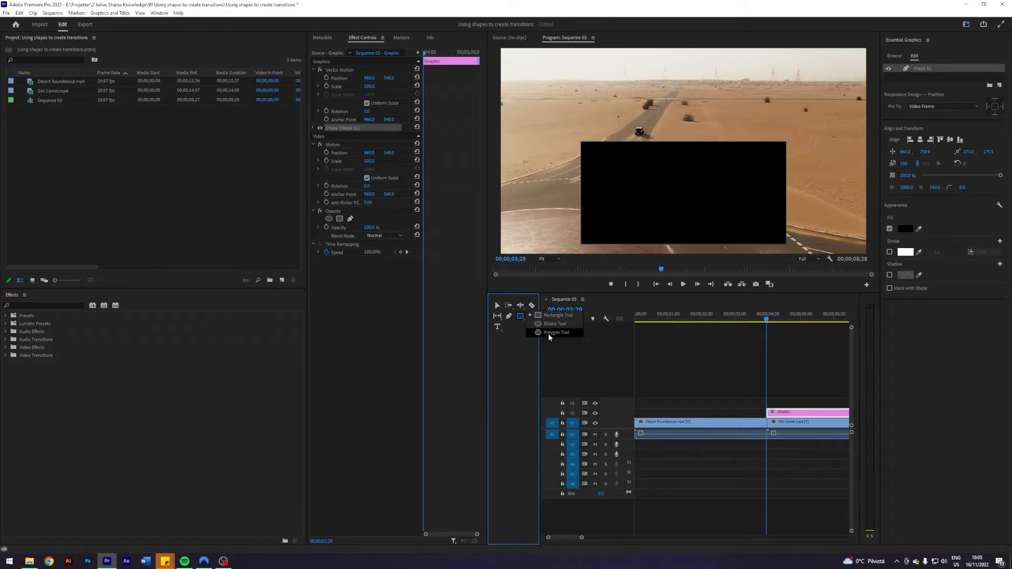
- Draw a black triangle with the Polygon Tool, stretched across the rectangle's width
{"action": "left_click", "coordinate": [556, 332]}
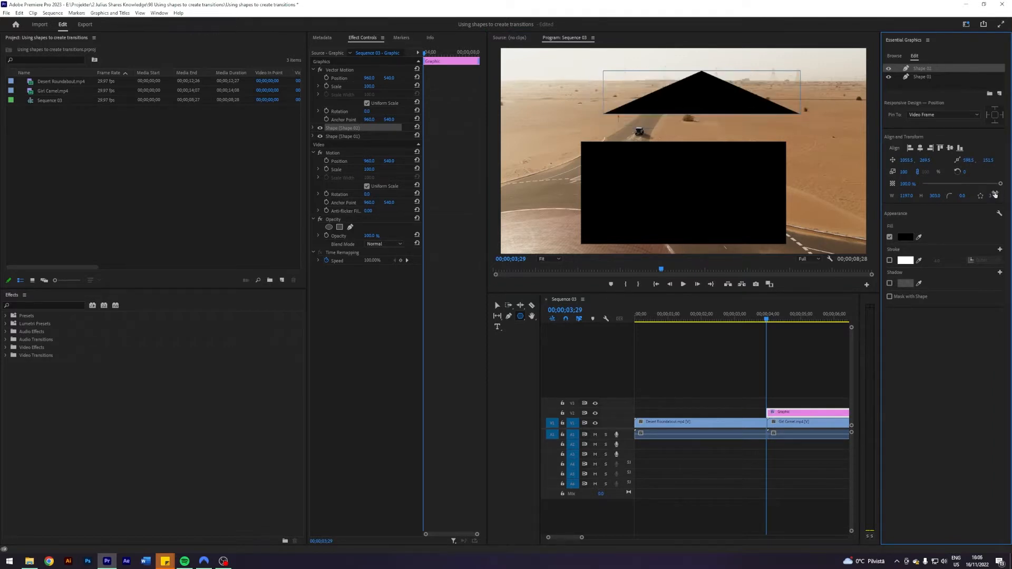
{"action": "left_click", "coordinate": [343, 136]}
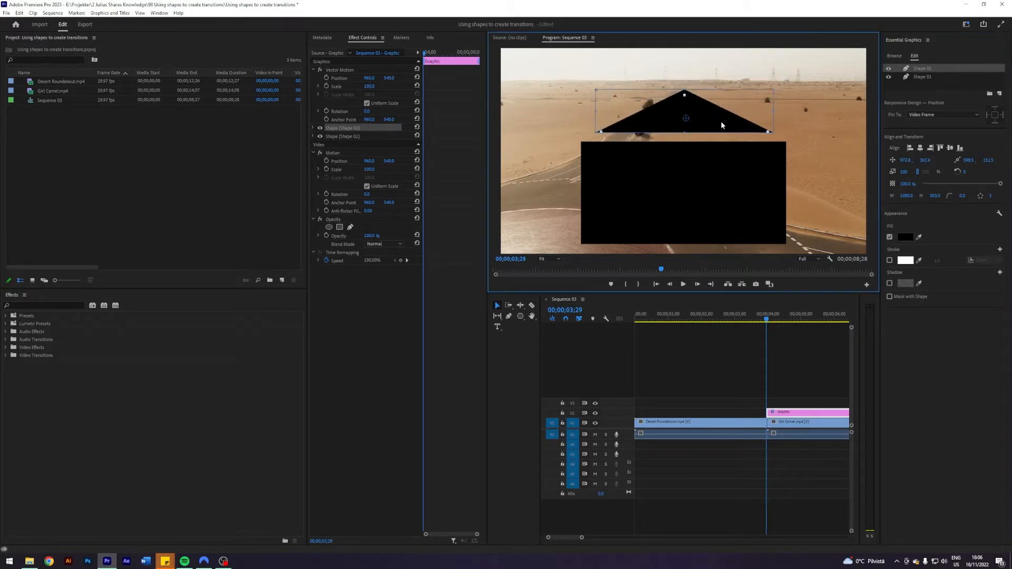
{"action": "left_click_drag", "start_coordinate": [721, 126], "coordinate": [716, 142]}
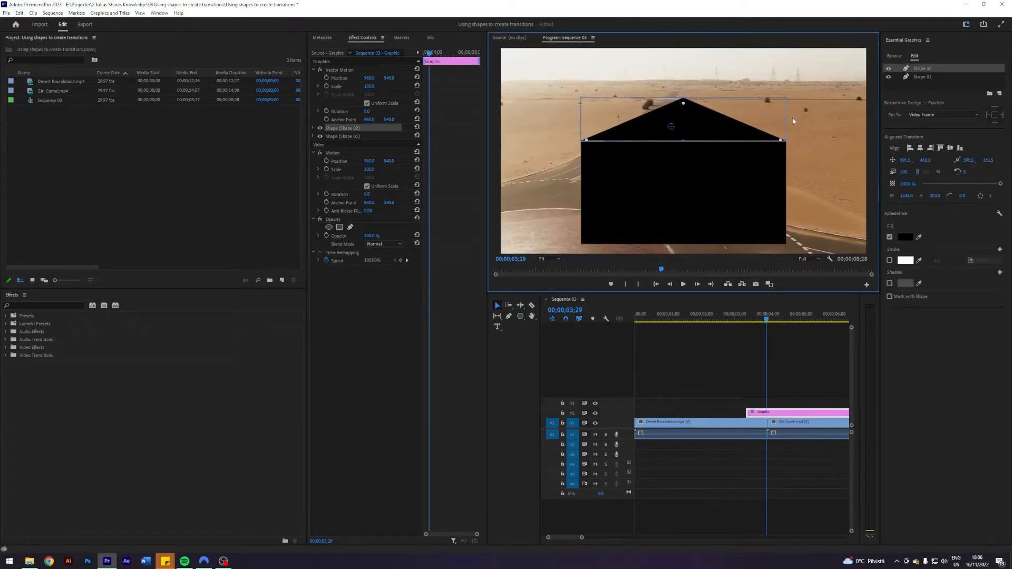
- Zoom the Program Monitor to 200% and fine-tune the triangle's Position Y
{"action": "left_click", "coordinate": [548, 259]}
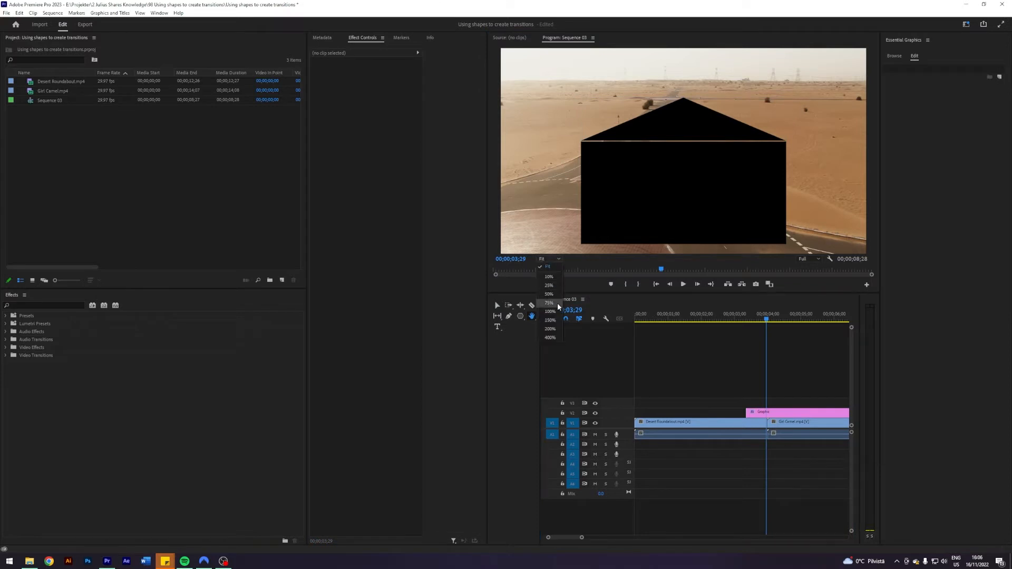
{"action": "left_click", "coordinate": [549, 329]}
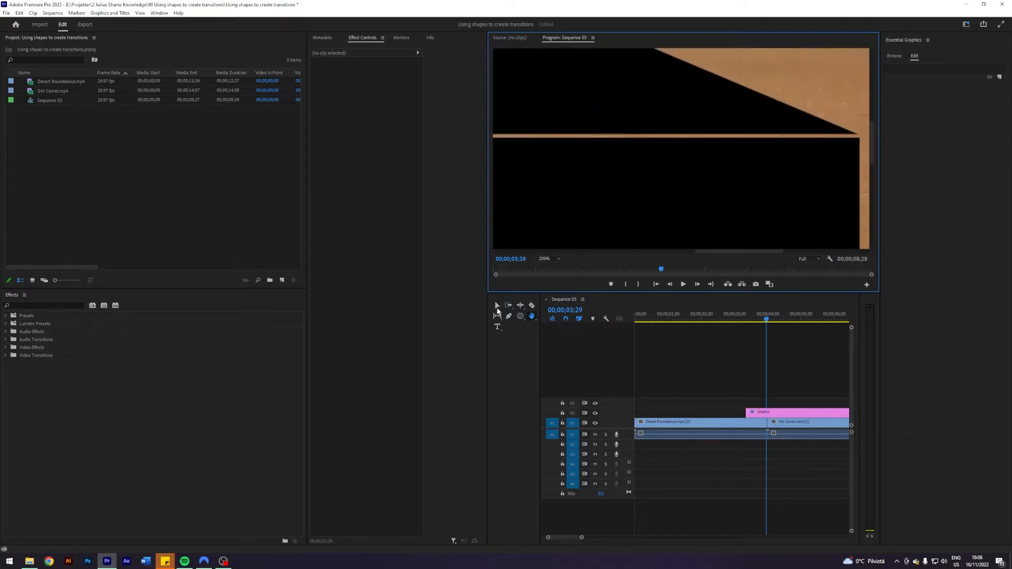
{"action": "left_click", "coordinate": [797, 412]}
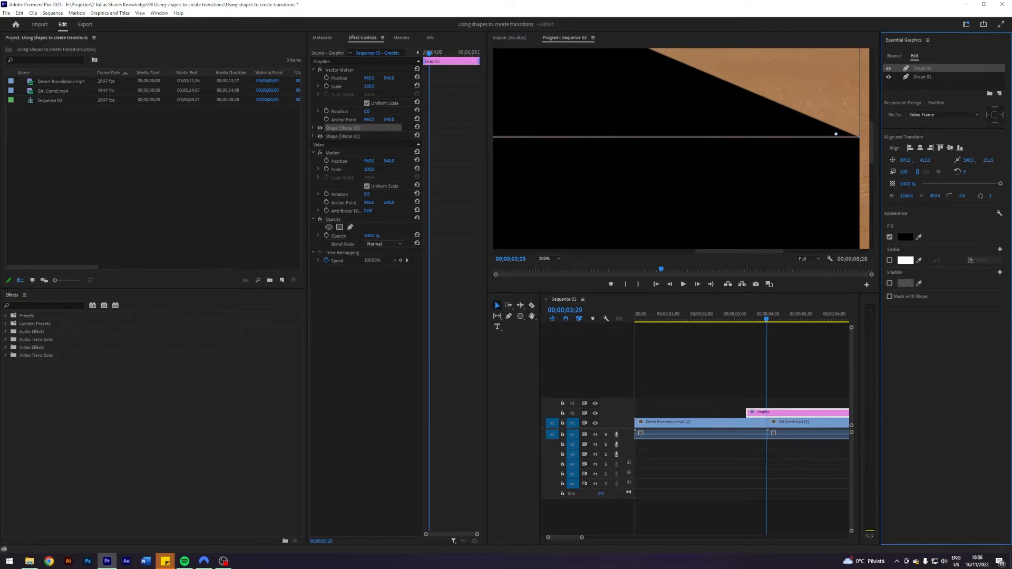
{"action": "left_click", "coordinate": [926, 159]}
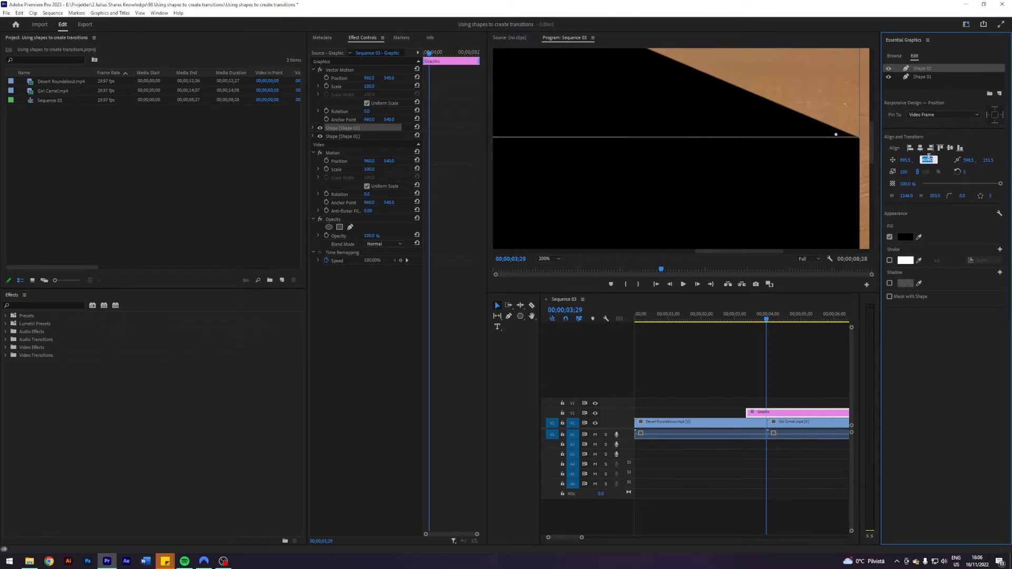
{"action": "left_click", "coordinate": [800, 356]}
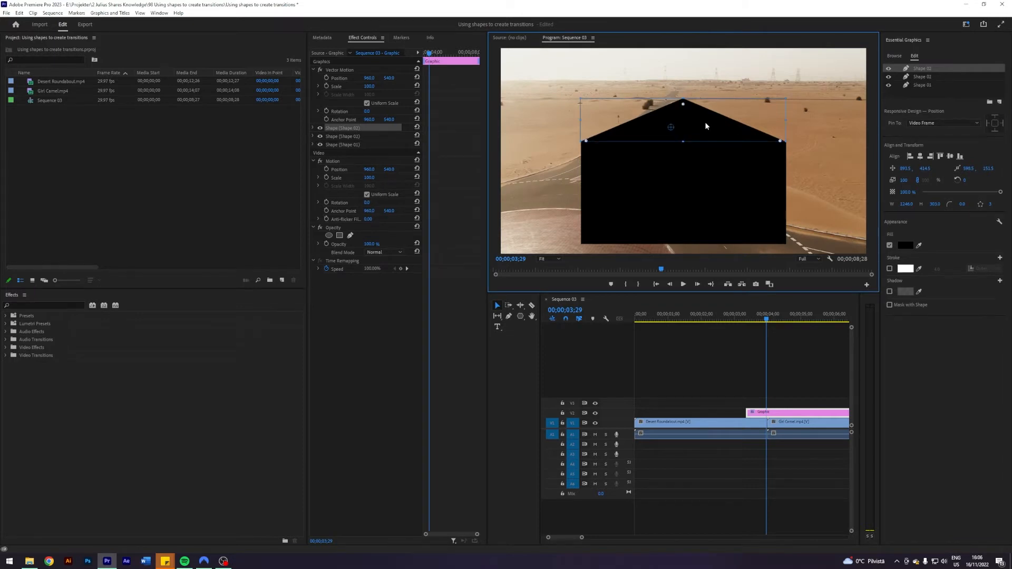
- Rename the triangle copy 'mask' and enable Mask with Shape and Invert
{"action": "double_click", "coordinate": [923, 68]}
{"action": "type", "text": "Mask"}
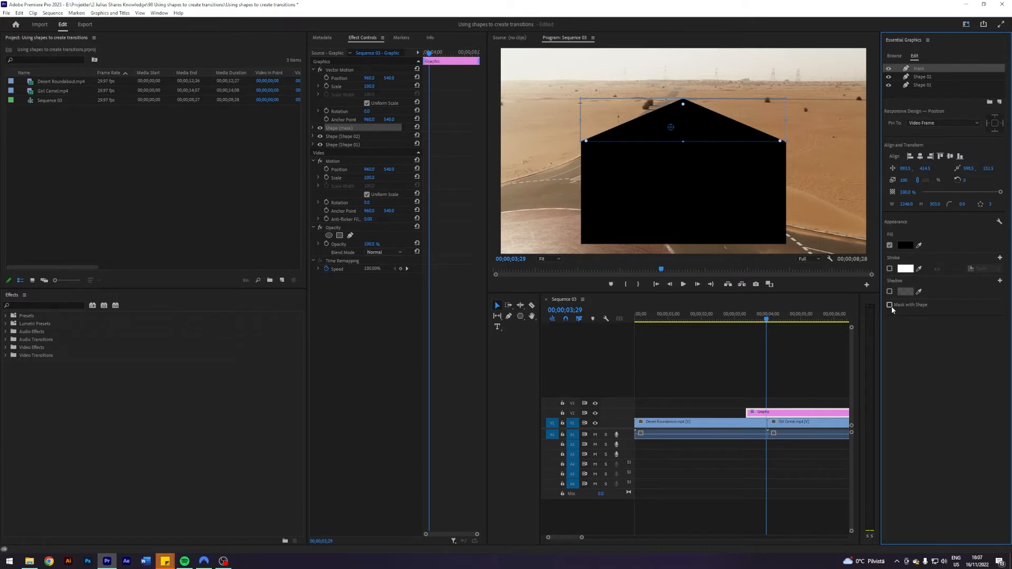
{"action": "left_click", "coordinate": [889, 305]}
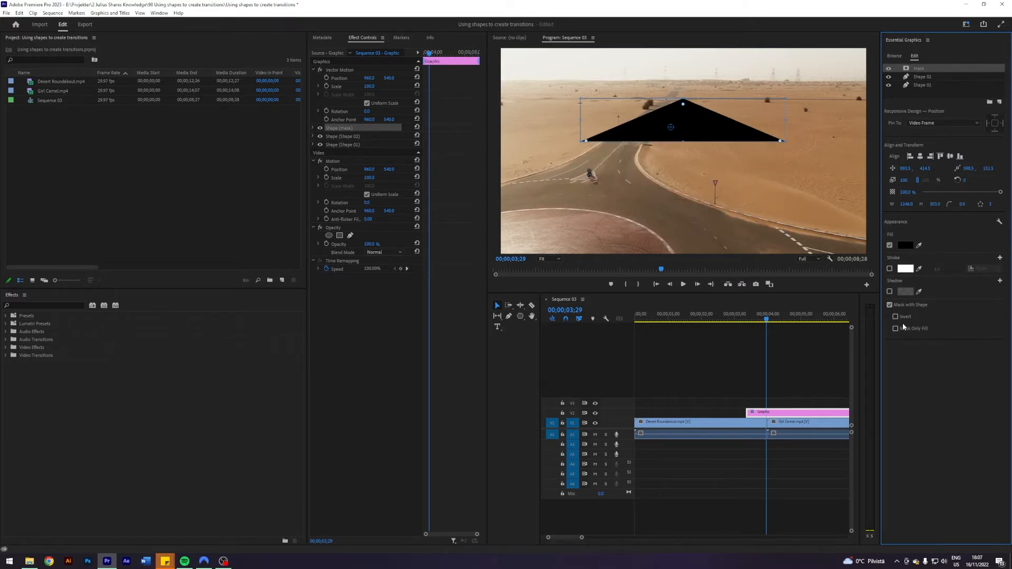
{"action": "left_click", "coordinate": [895, 317]}
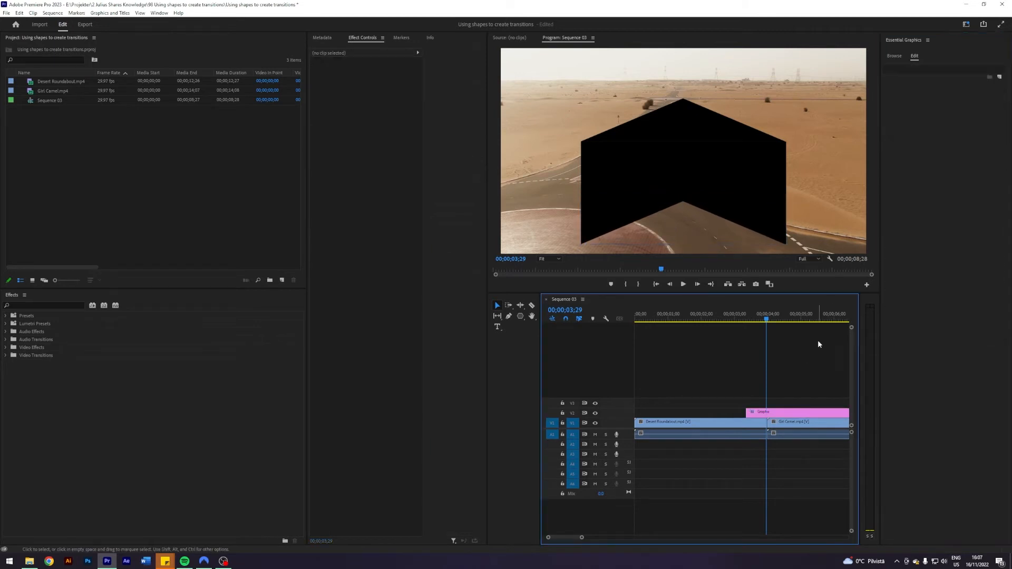
{"action": "left_click", "coordinate": [797, 413]}
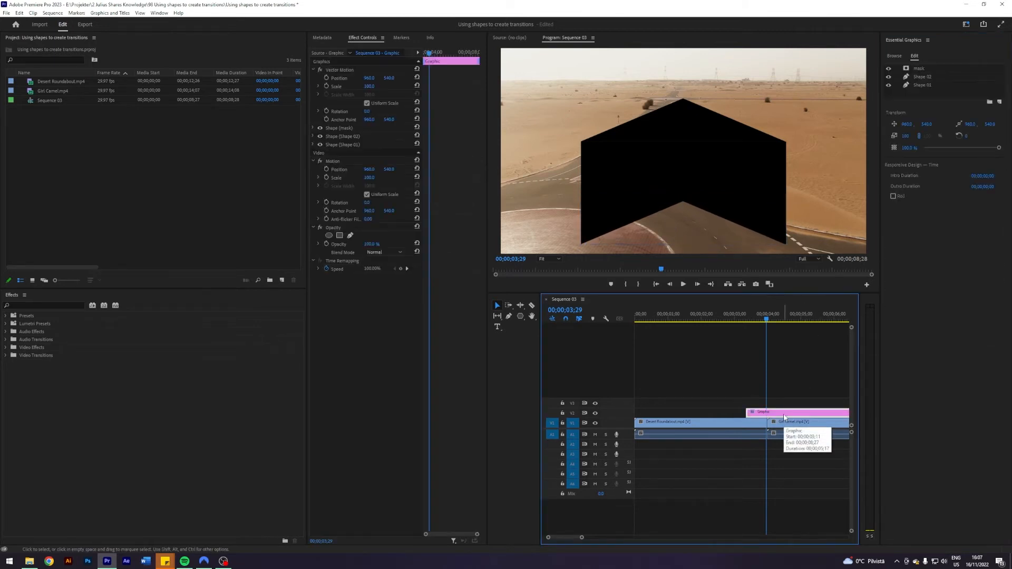
{"action": "mouse_move", "coordinate": [687, 182]}
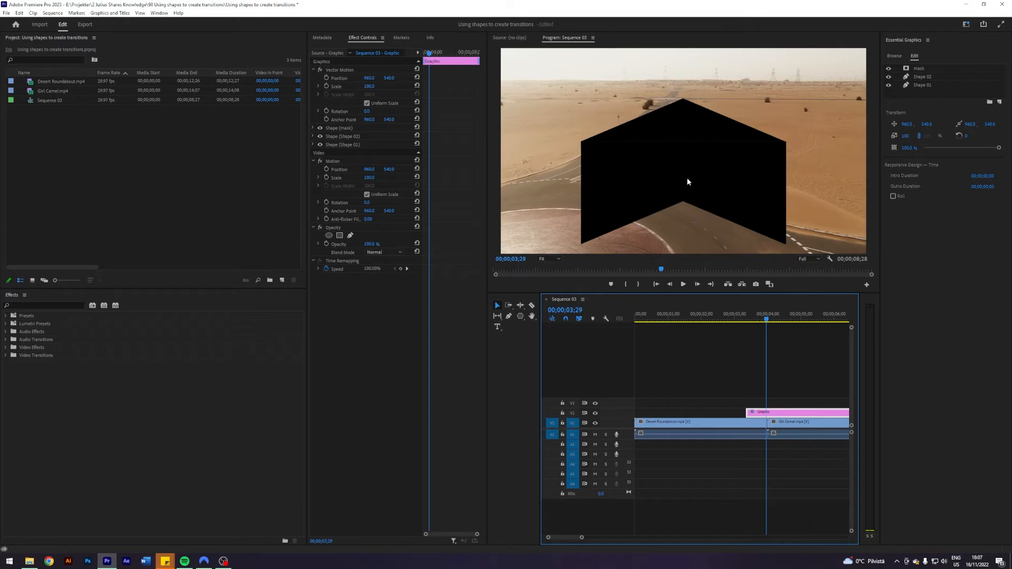
- Select Group 01 holding the mask and both shape layers in the Graphic clip
{"action": "left_click", "coordinate": [921, 85]}
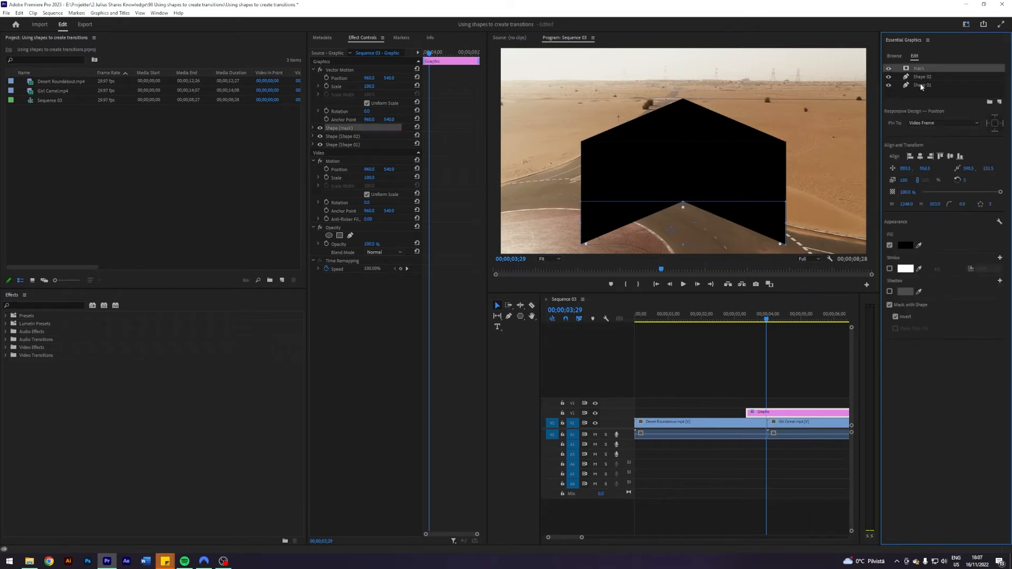
{"action": "right_click", "coordinate": [921, 85]}
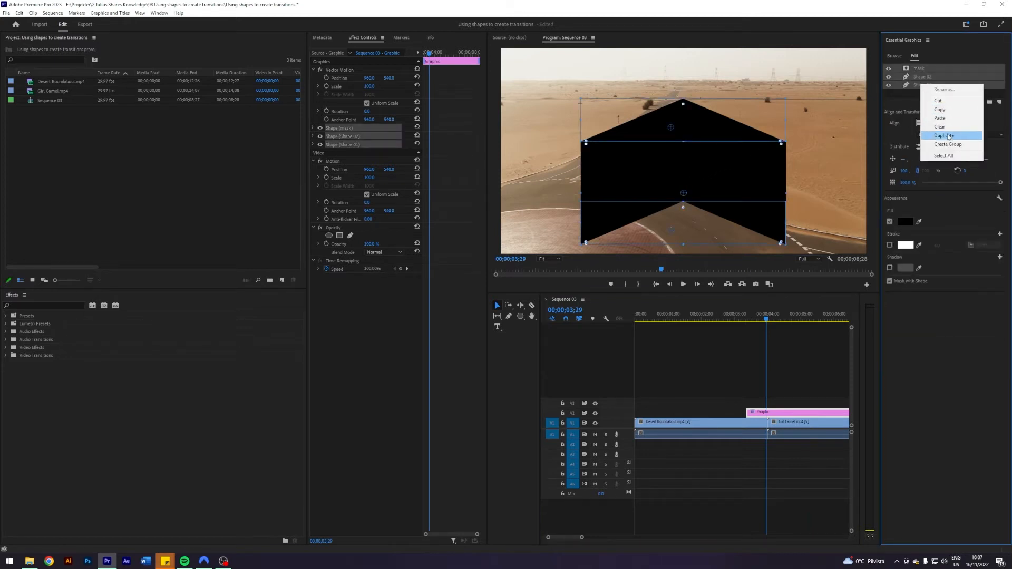
{"action": "left_click", "coordinate": [948, 144]}
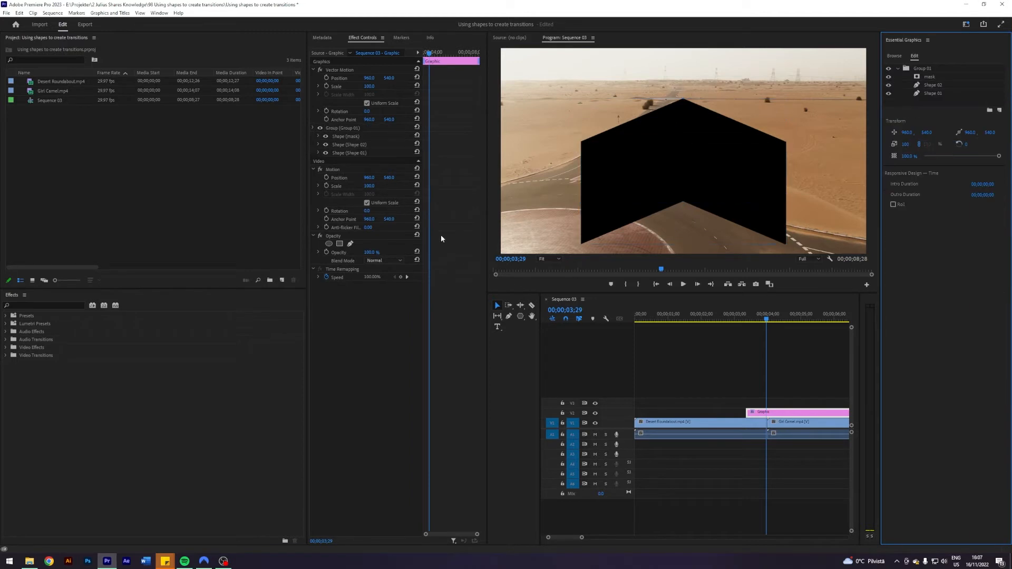
{"action": "left_click", "coordinate": [341, 128]}
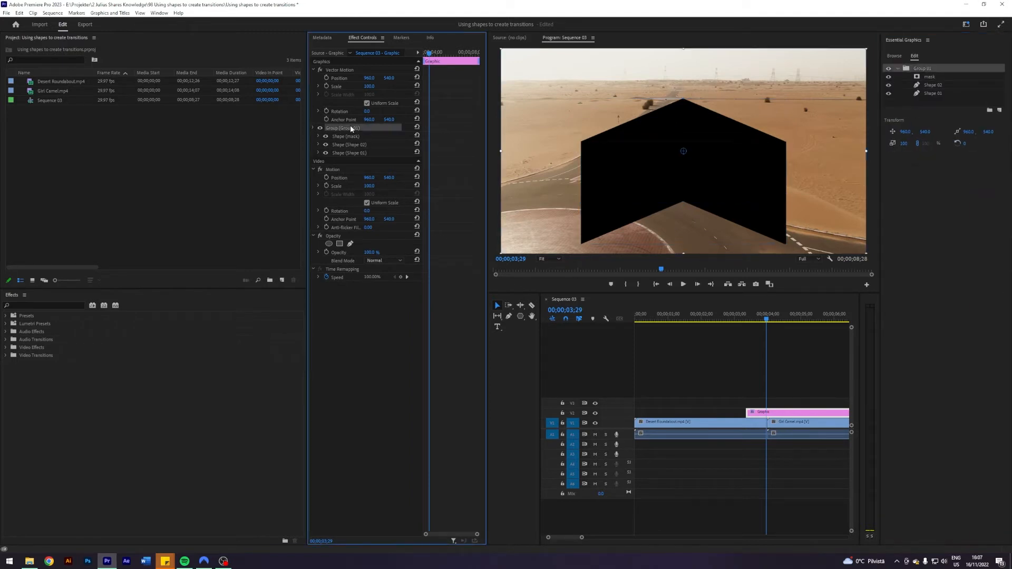
{"action": "mouse_move", "coordinate": [39, 305]}
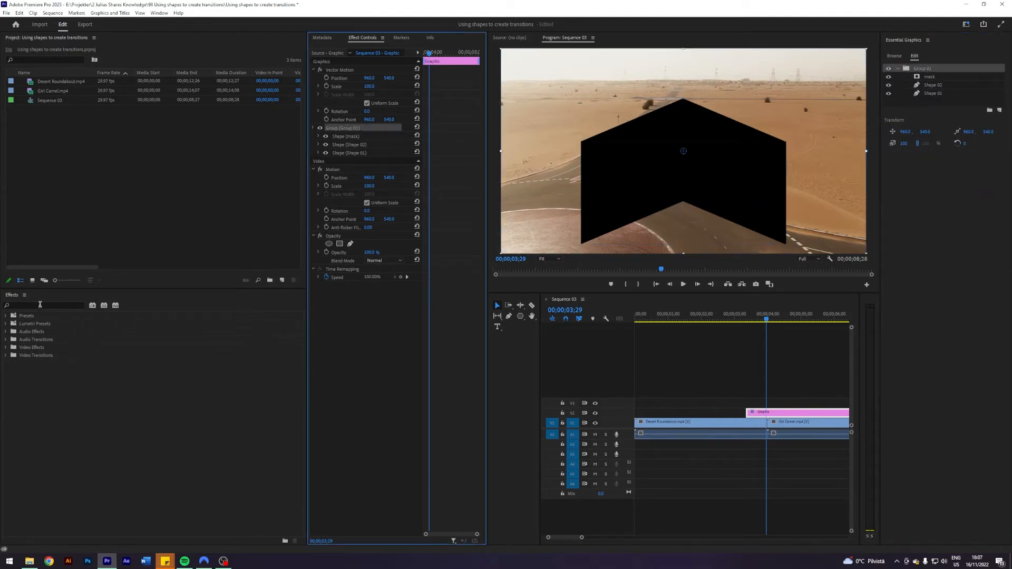
- Apply Tint to the chevron group with Map Black To set to pale lavender
{"action": "type", "text": "tint"}
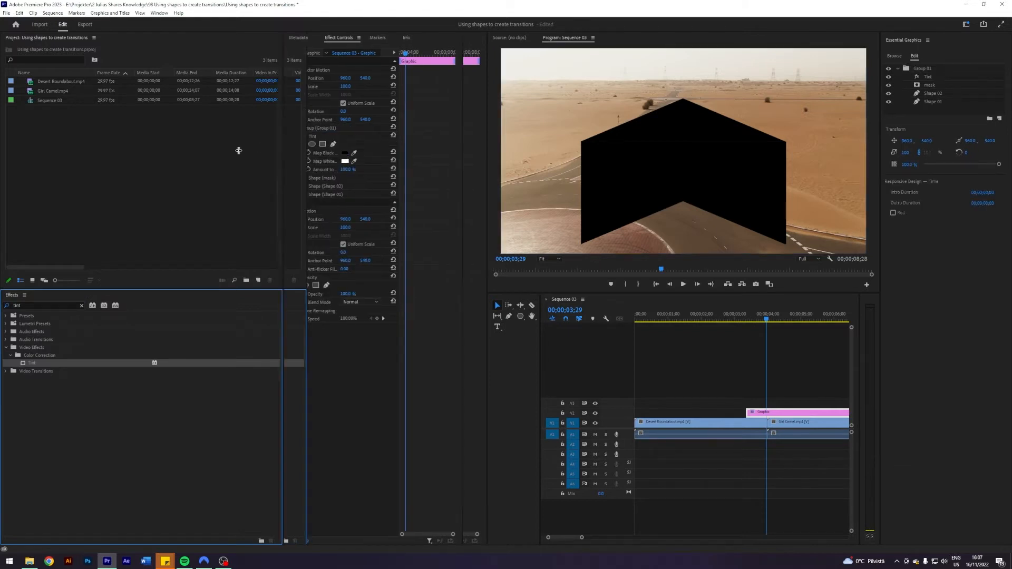
{"action": "left_click", "coordinate": [334, 153]}
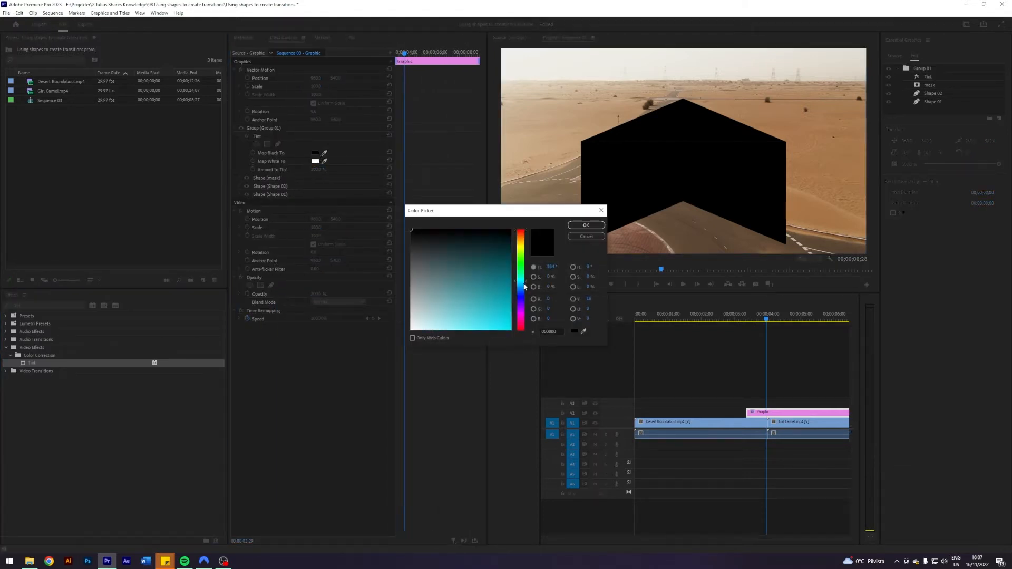
{"action": "left_click", "coordinate": [440, 330]}
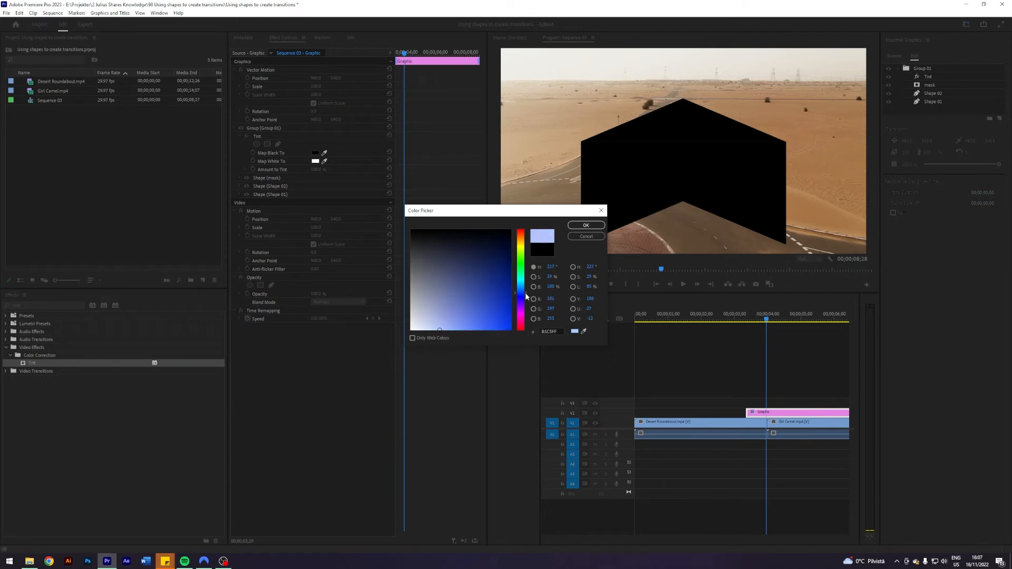
{"action": "left_click", "coordinate": [586, 225]}
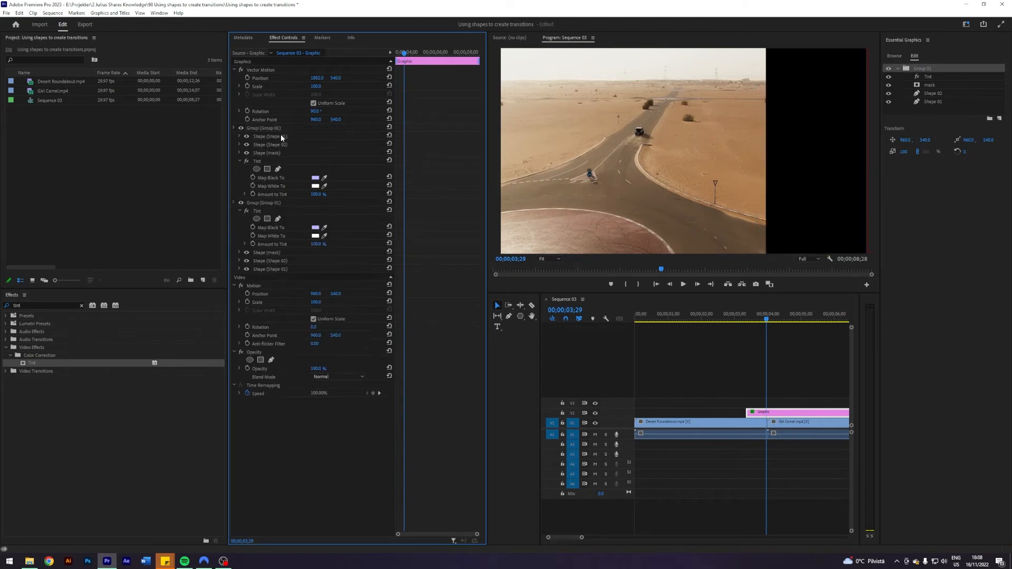
- Duplicate the chevron group and tint the copies light blue and mint green
{"action": "left_click", "coordinate": [923, 68]}
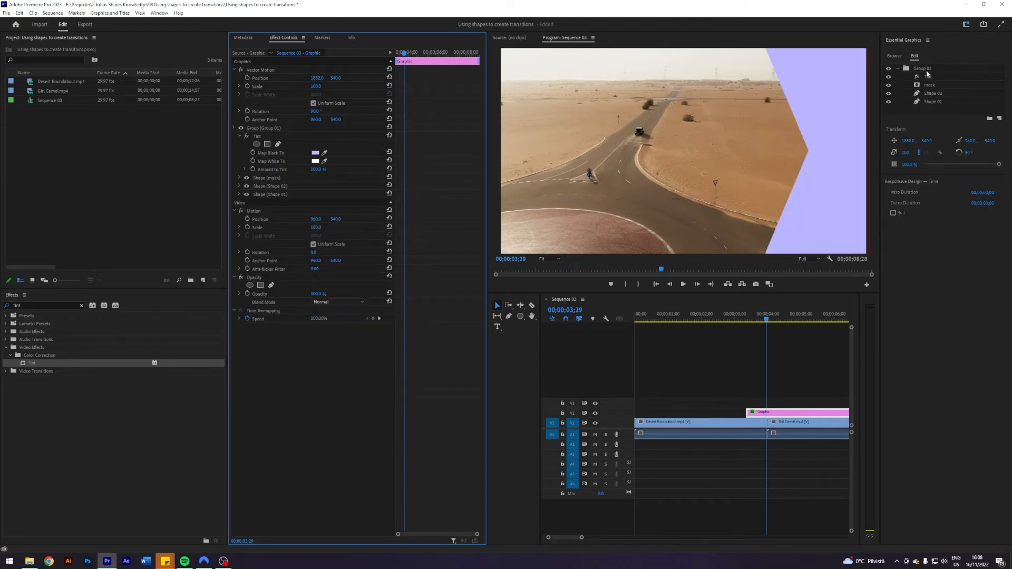
{"action": "right_click", "coordinate": [925, 68]}
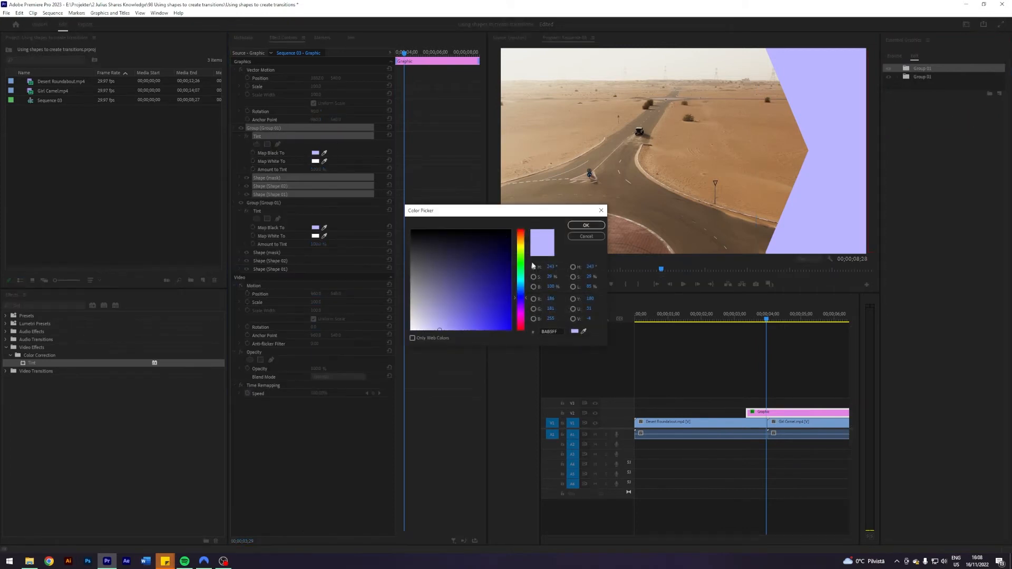
{"action": "left_click", "coordinate": [521, 273]}
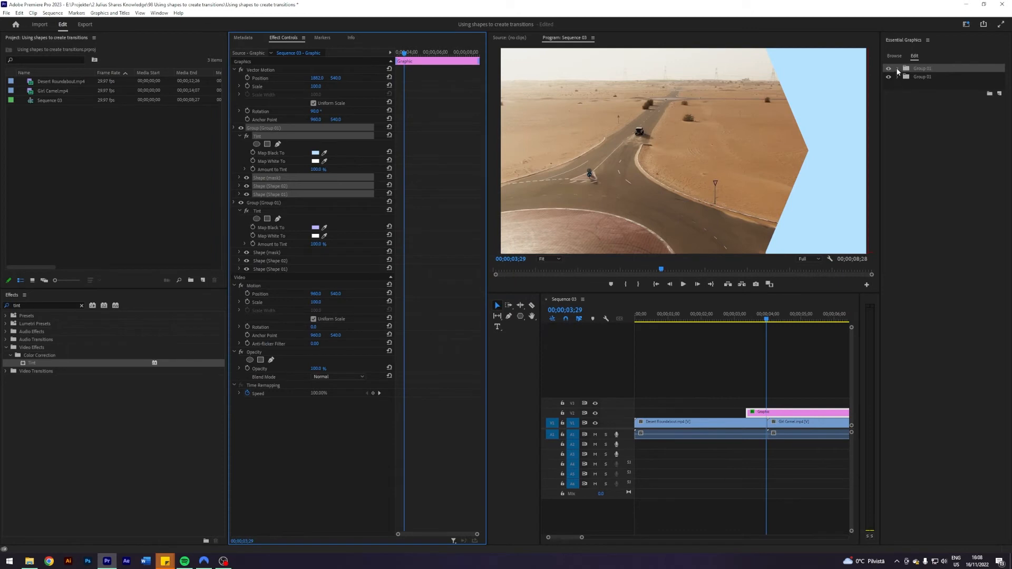
{"action": "left_click", "coordinate": [897, 68]}
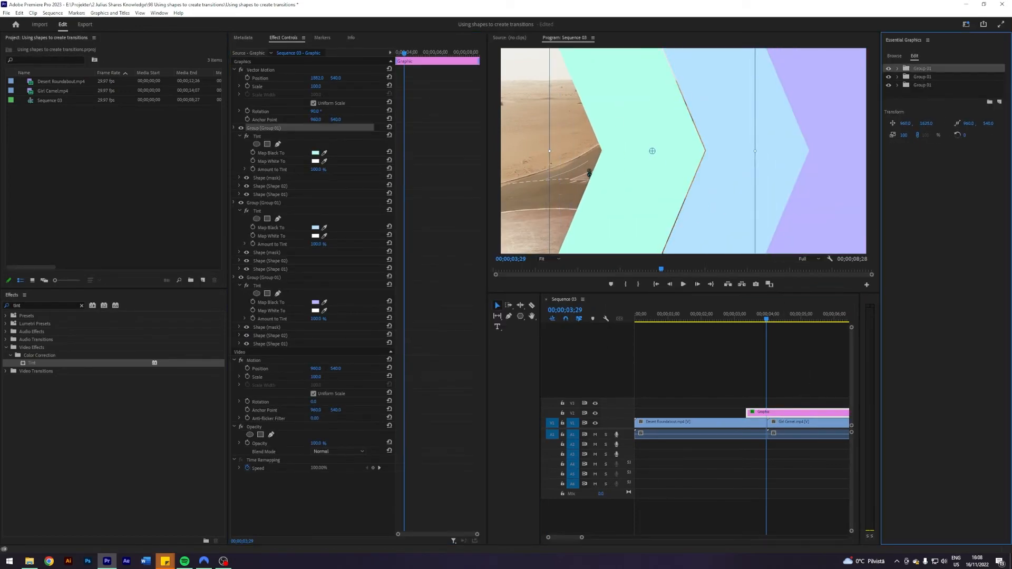
{"action": "left_click", "coordinate": [315, 153]}
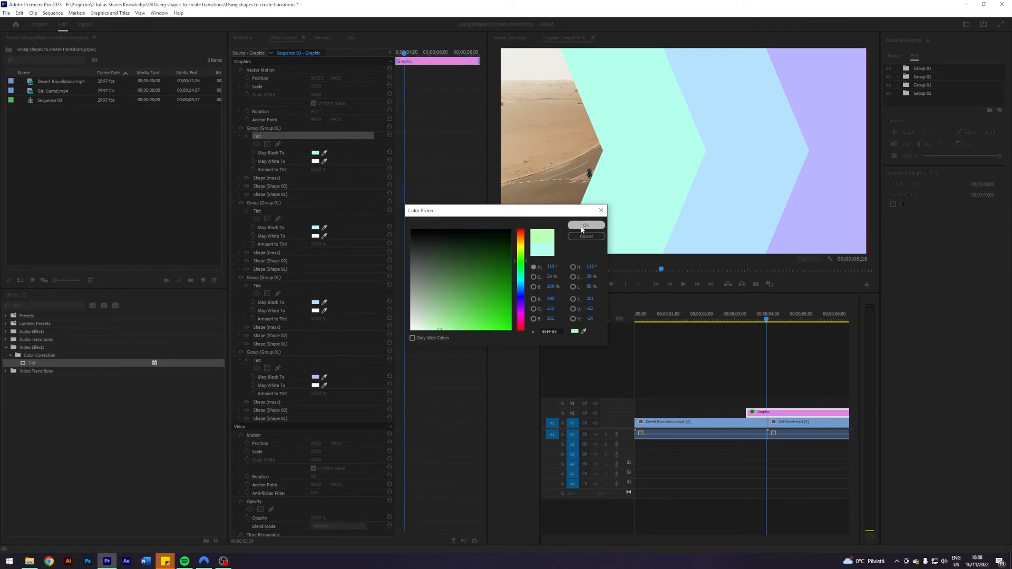
{"action": "left_click", "coordinate": [586, 225]}
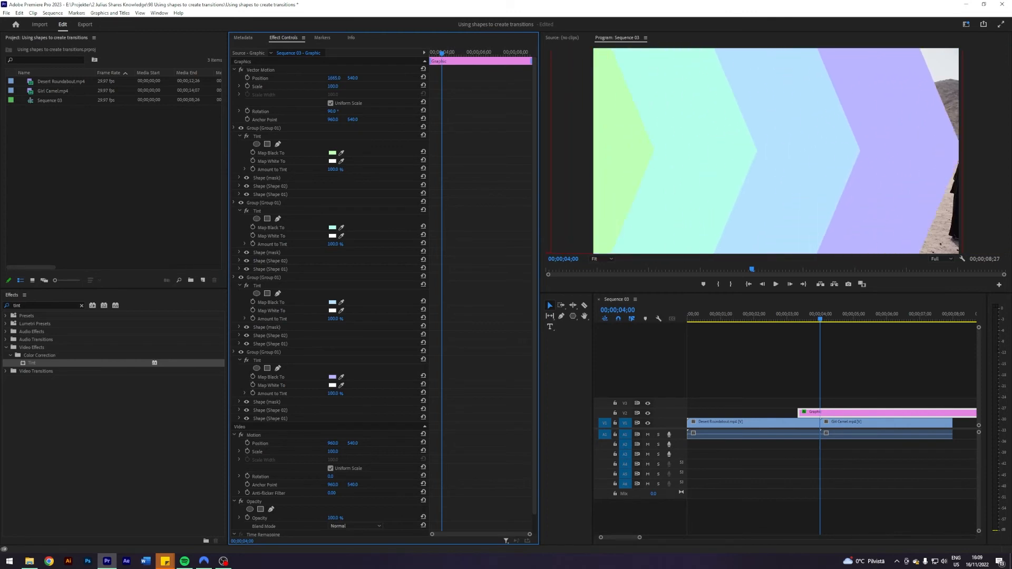
- Keyframe the chevron graphic's Position so it slides sideways off-frame
{"action": "left_click", "coordinate": [891, 377]}
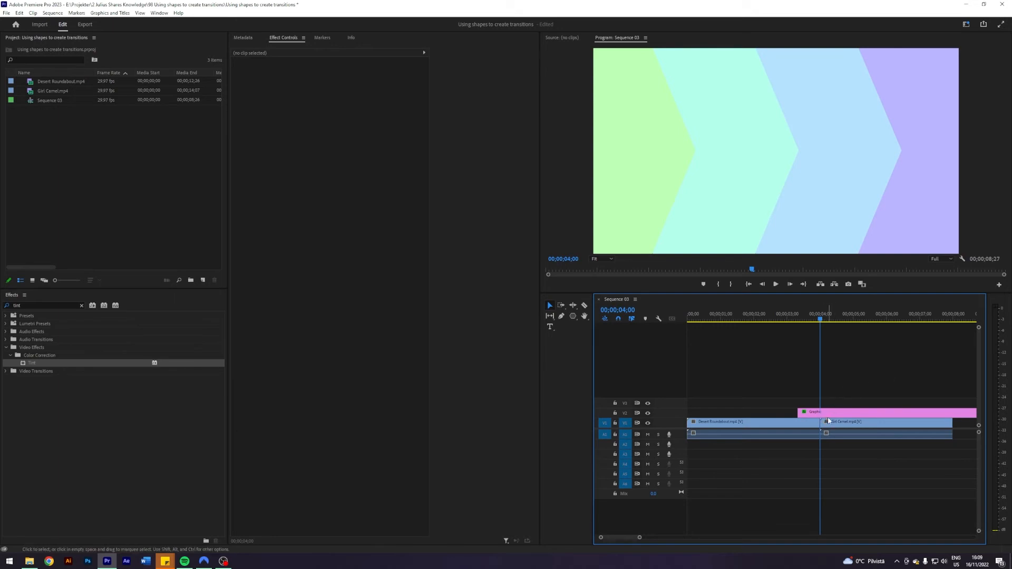
{"action": "left_click", "coordinate": [887, 412]}
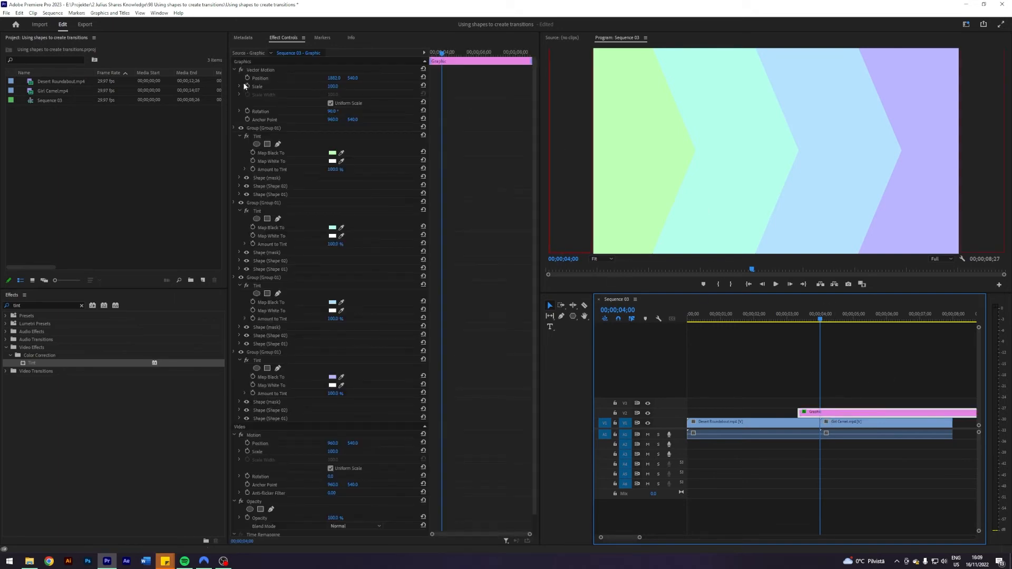
{"action": "left_click", "coordinate": [863, 386]}
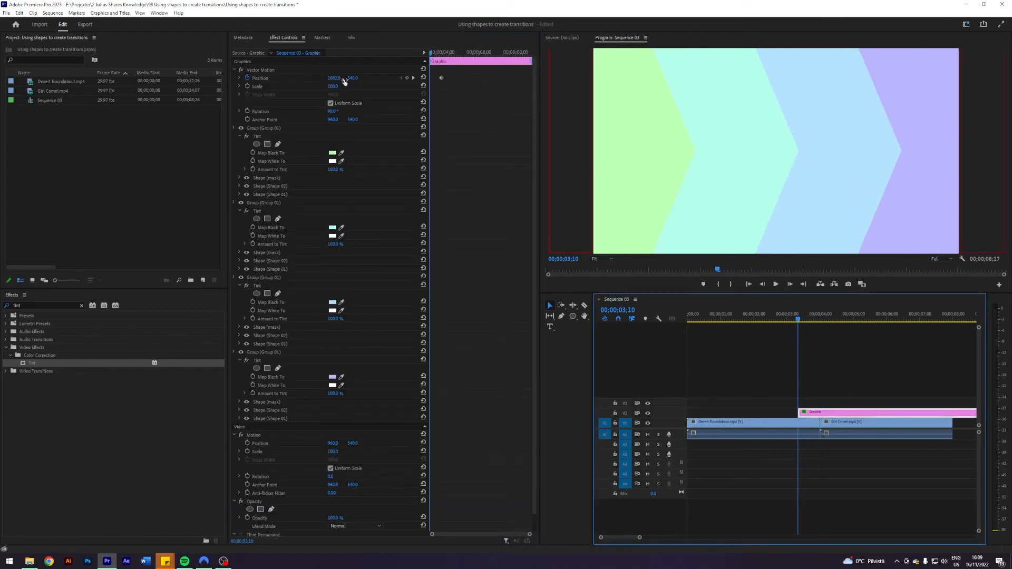
{"action": "left_click_drag", "start_coordinate": [333, 78], "coordinate": [290, 78]}
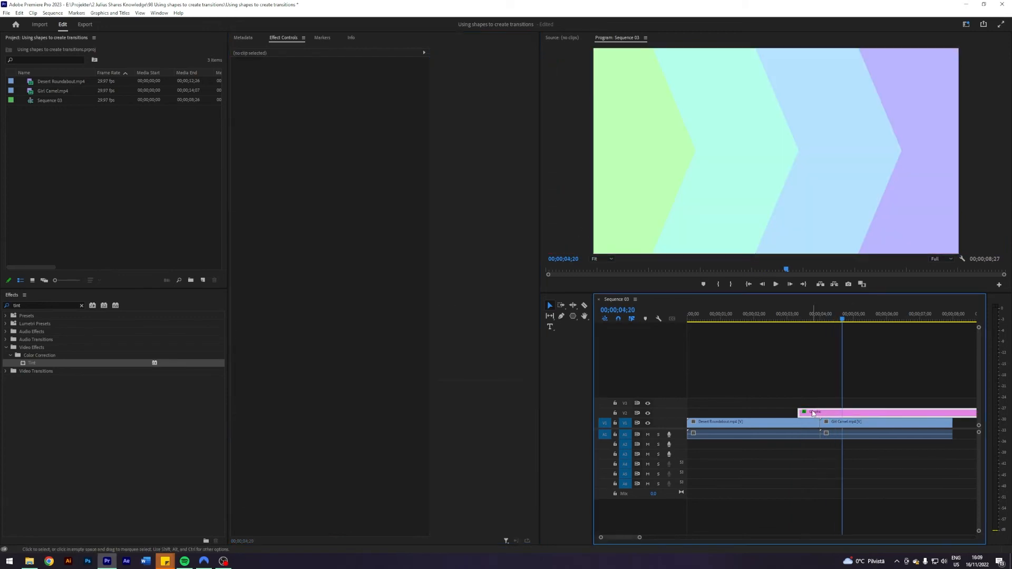
{"action": "left_click", "coordinate": [813, 412]}
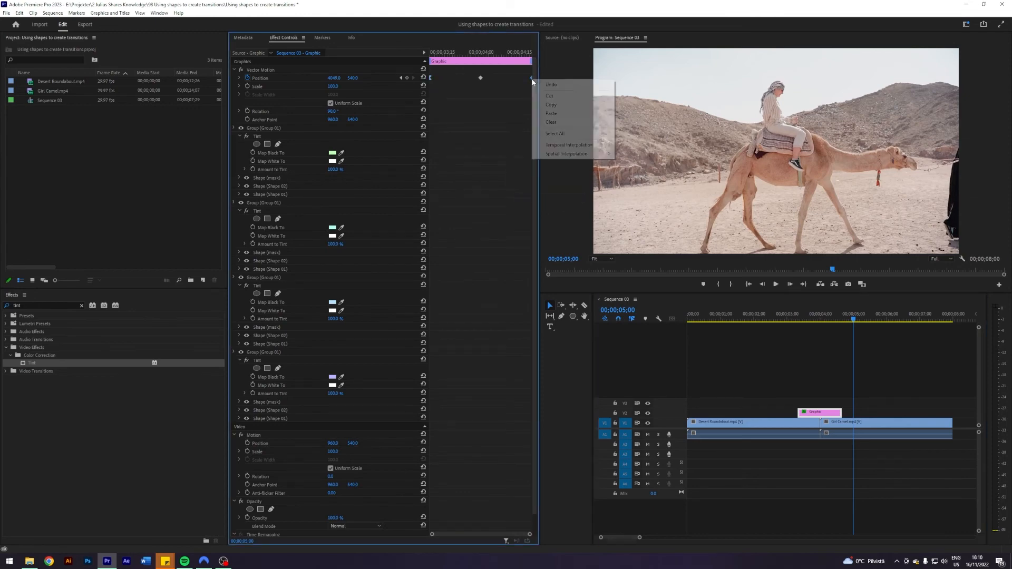
{"action": "mouse_move", "coordinate": [518, 118]}
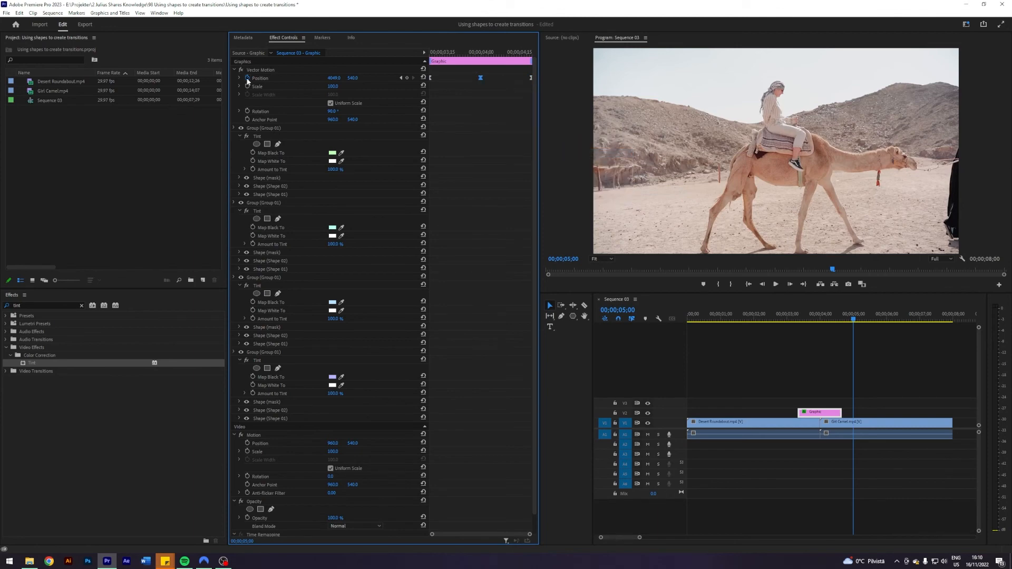
- Scrub the playhead from before the cut into the camel clip to preview
{"action": "left_click", "coordinate": [240, 78]}
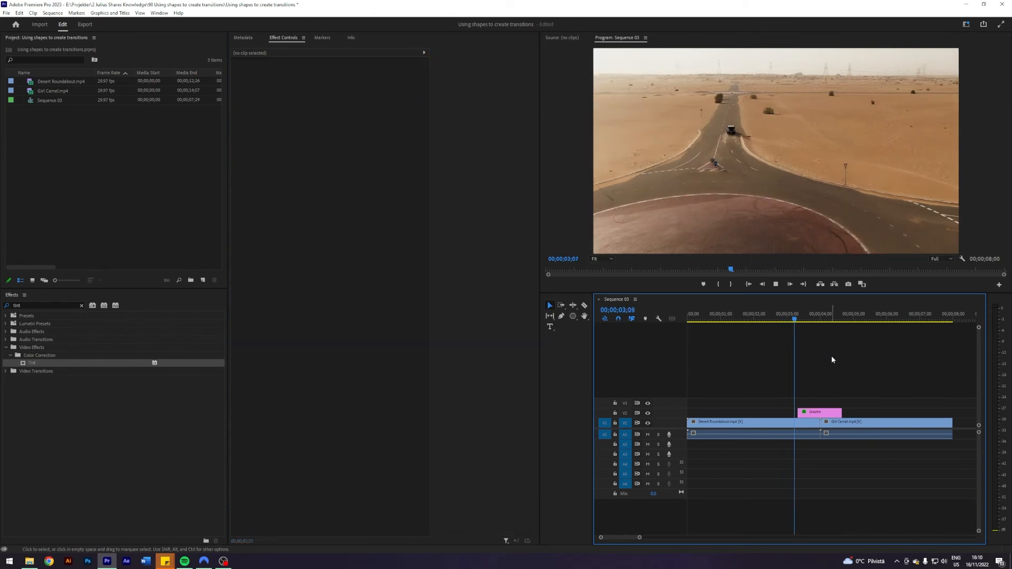
{"action": "left_click", "coordinate": [850, 320]}
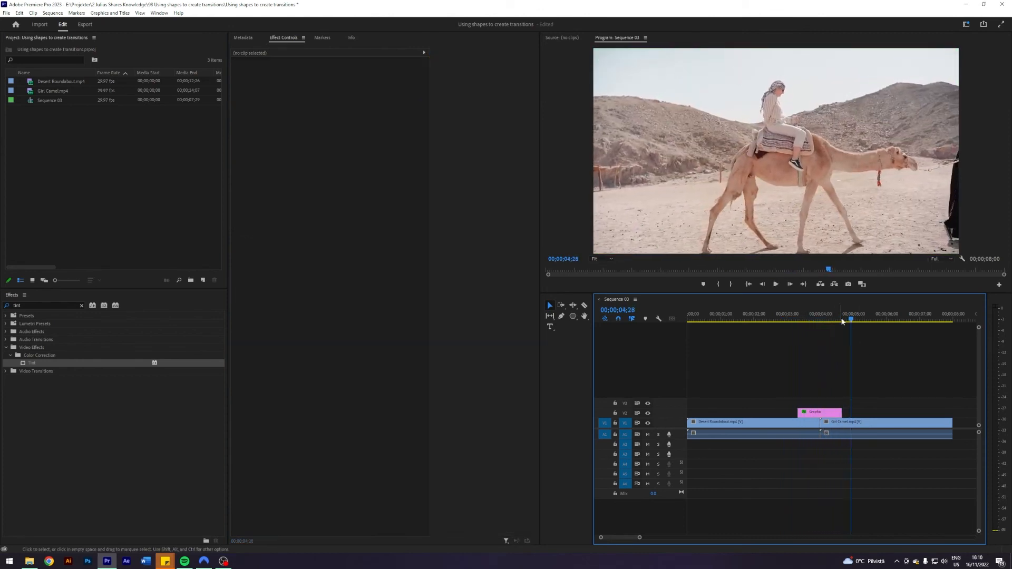